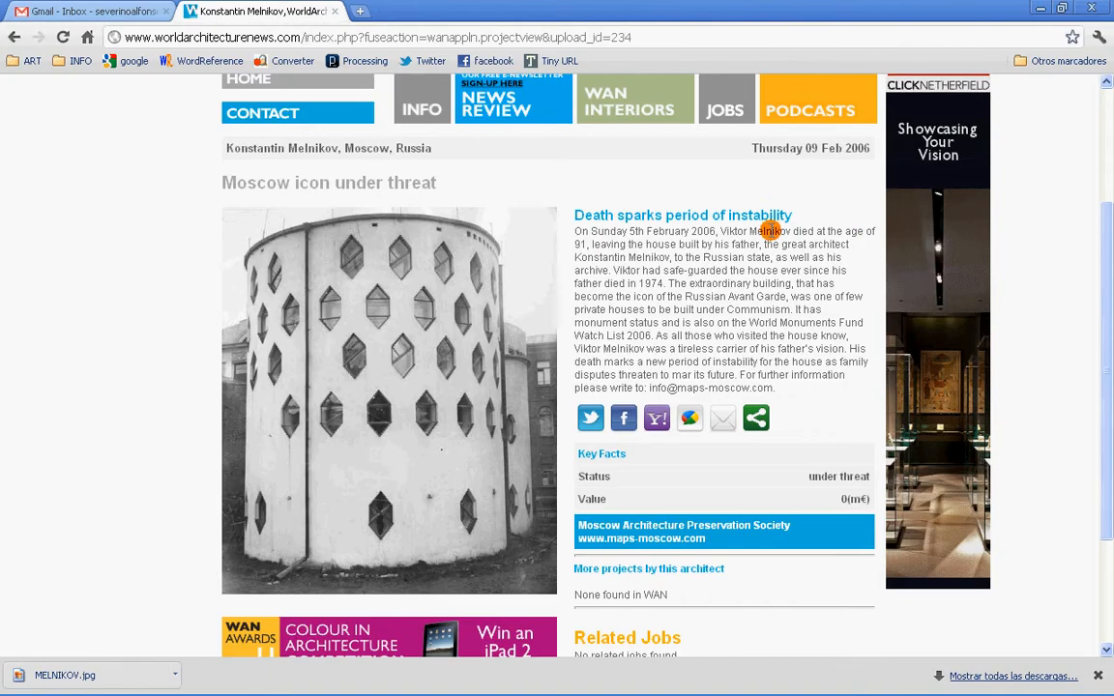
pyautogui.moveTo(333, 341)
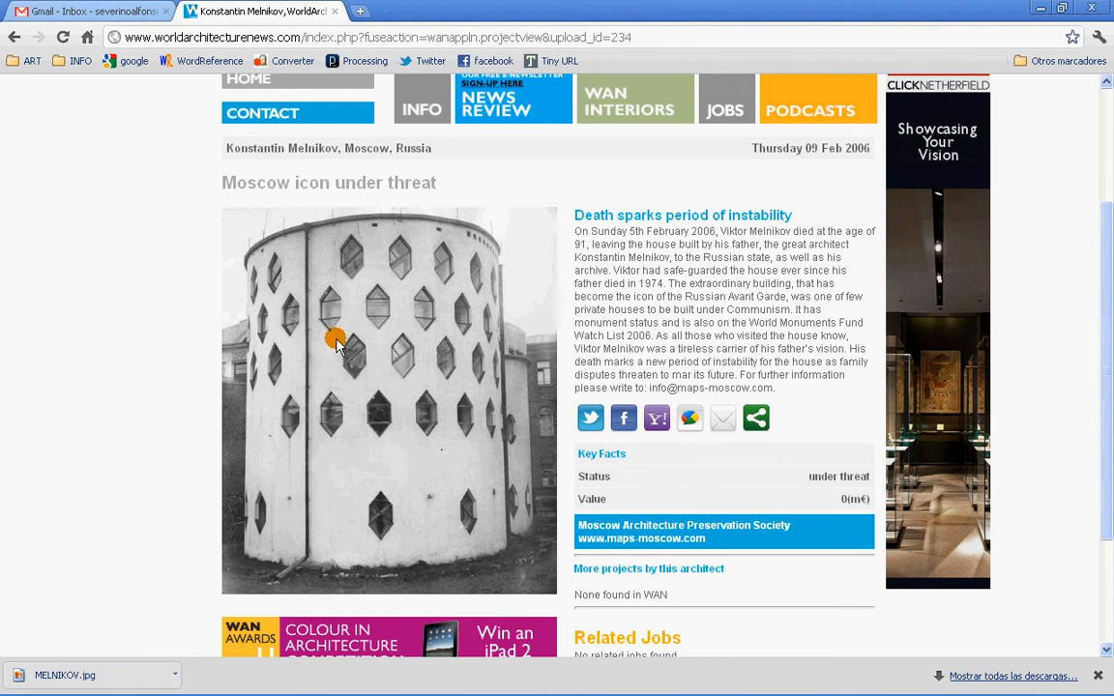
pyautogui.moveTo(371, 267)
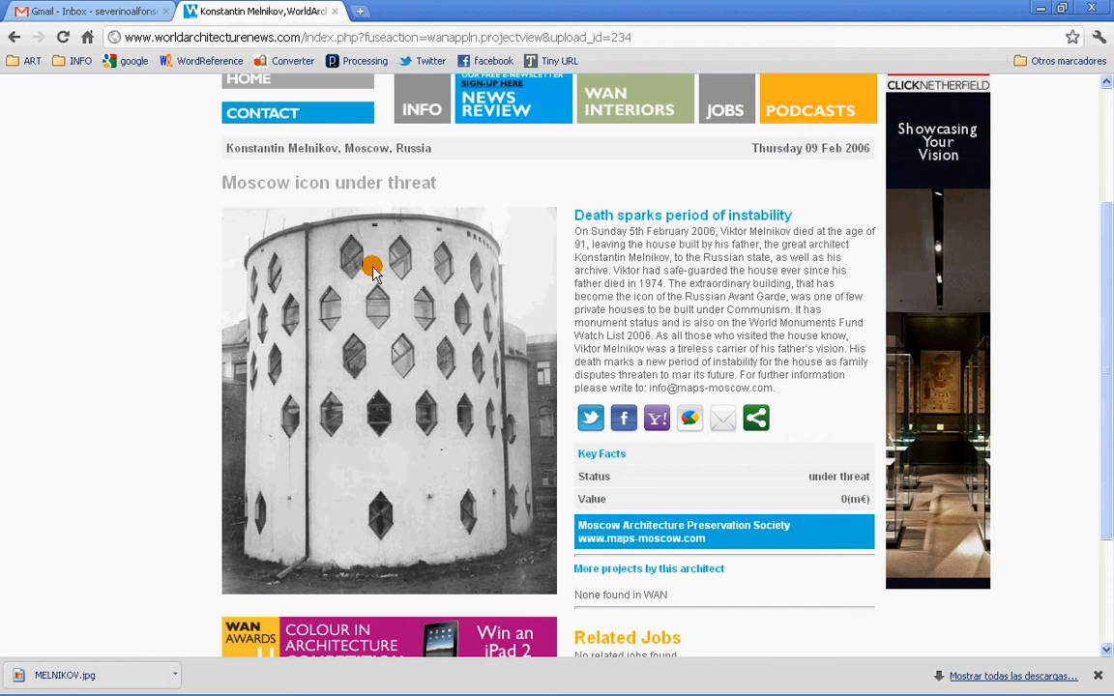
pyautogui.moveTo(427, 377)
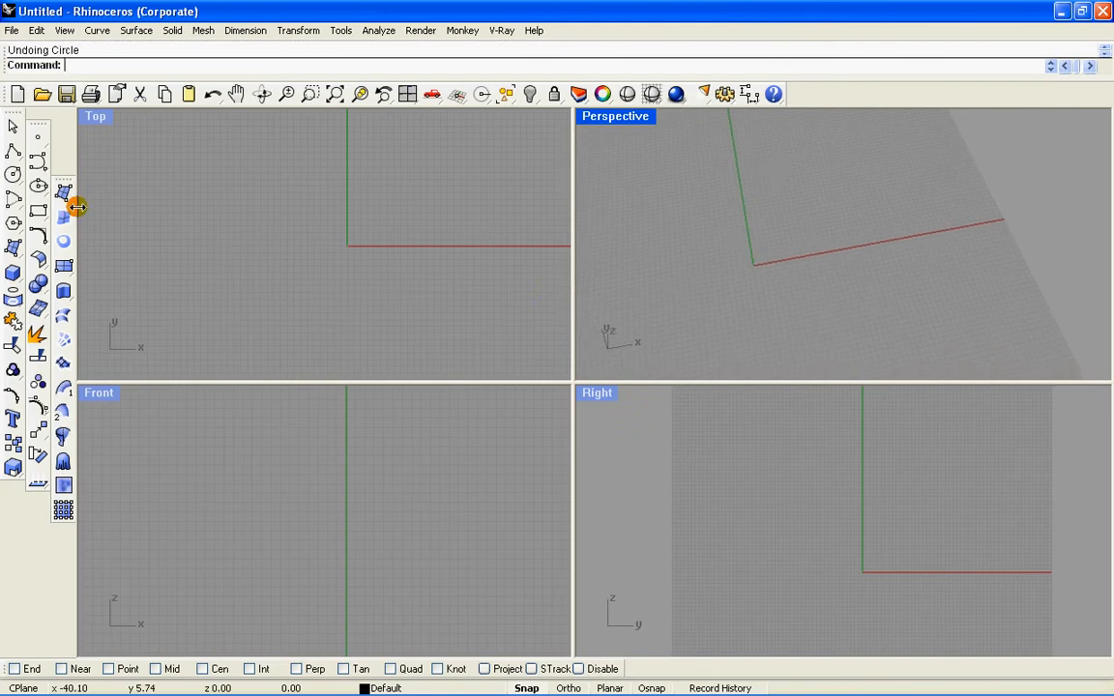
pyautogui.moveTo(15, 174)
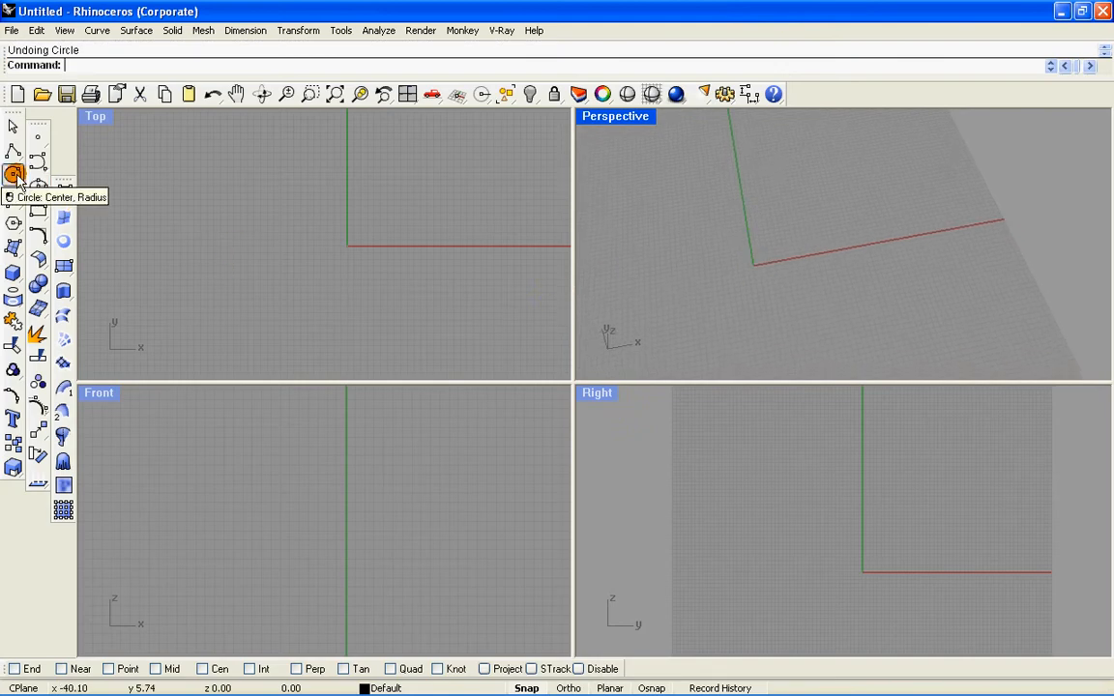
# - Draw a centre-radius circle at the origin with radius 15 as the tower base
pyautogui.click(13, 174)
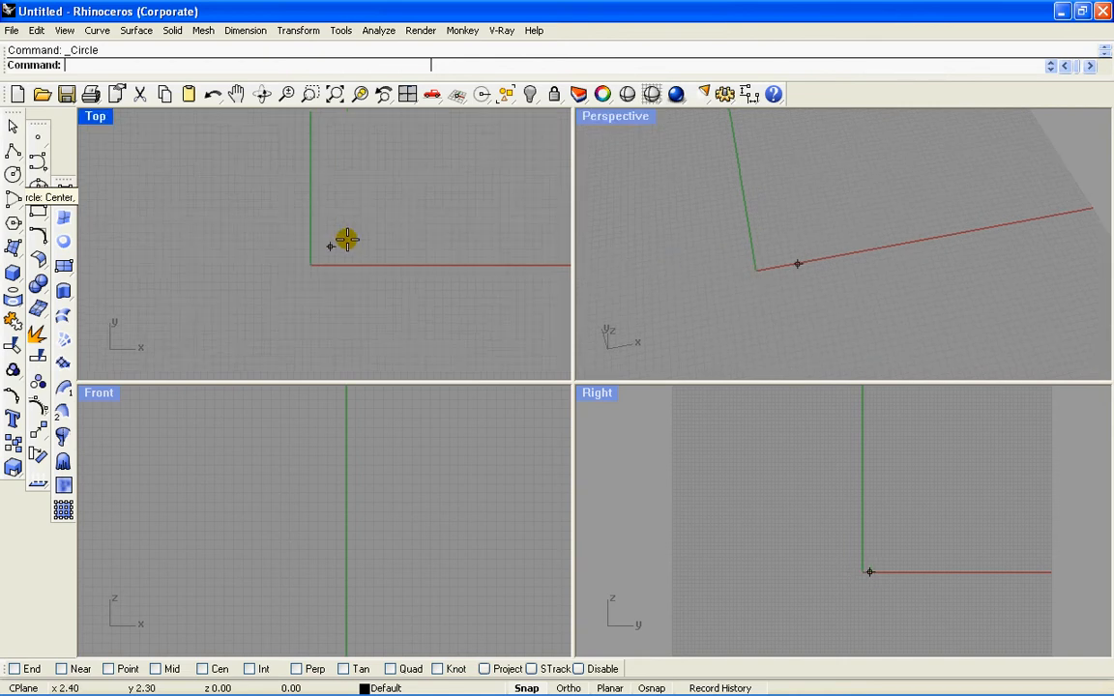
pyautogui.moveTo(300, 286)
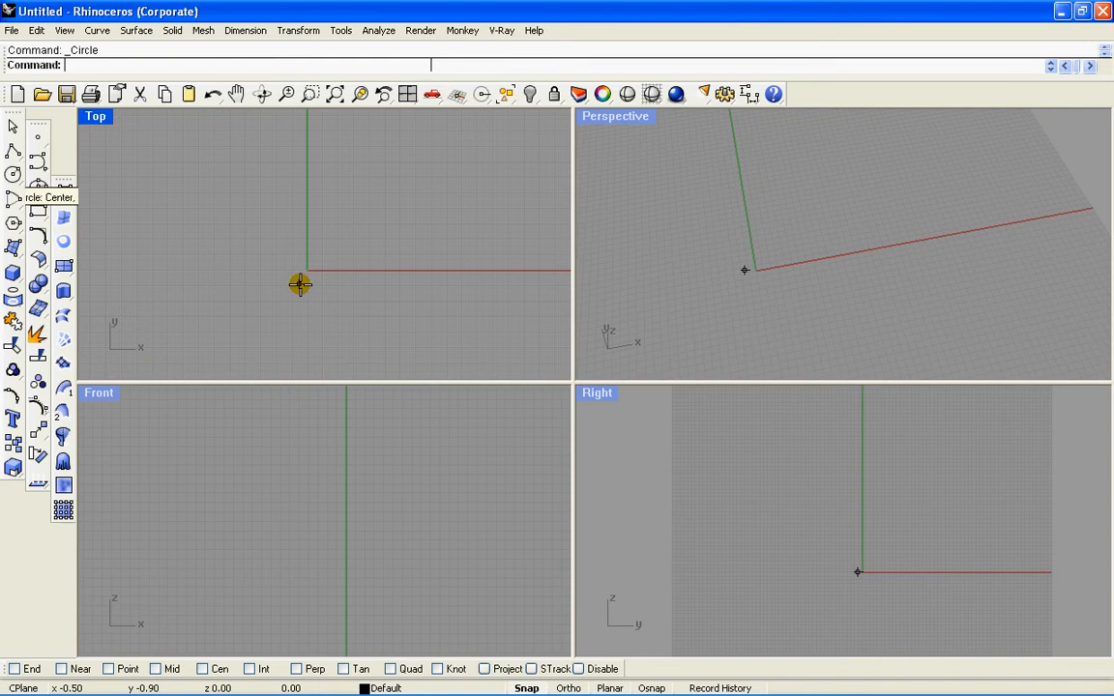
pyautogui.moveTo(301, 267)
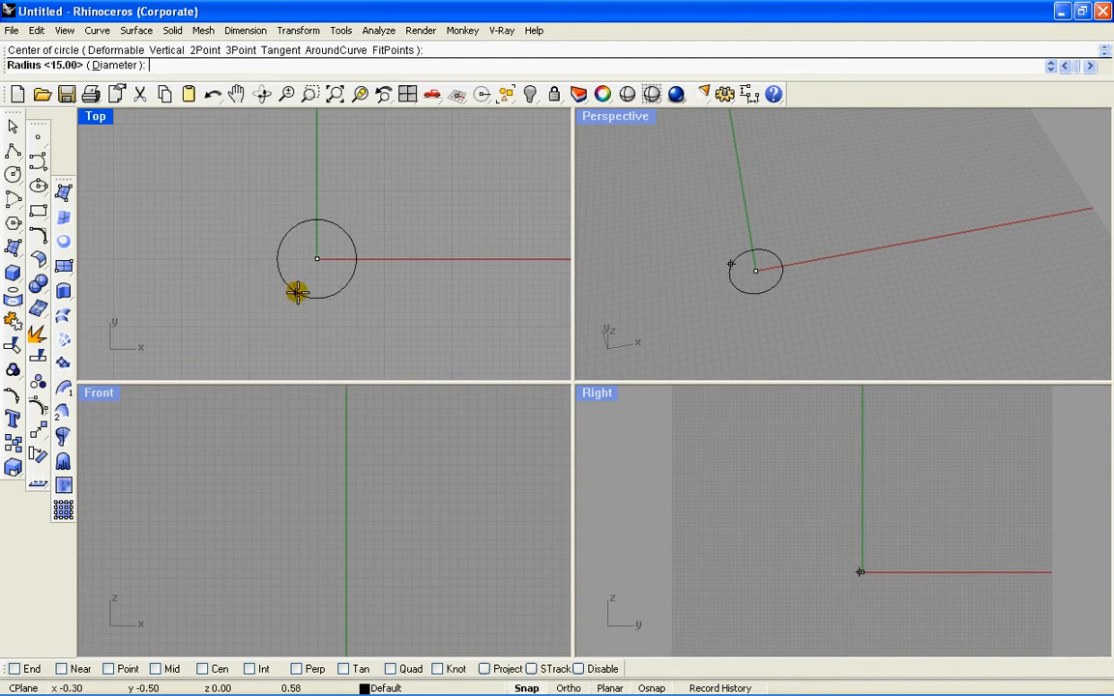
pyautogui.write('15')
pyautogui.write('ZE')
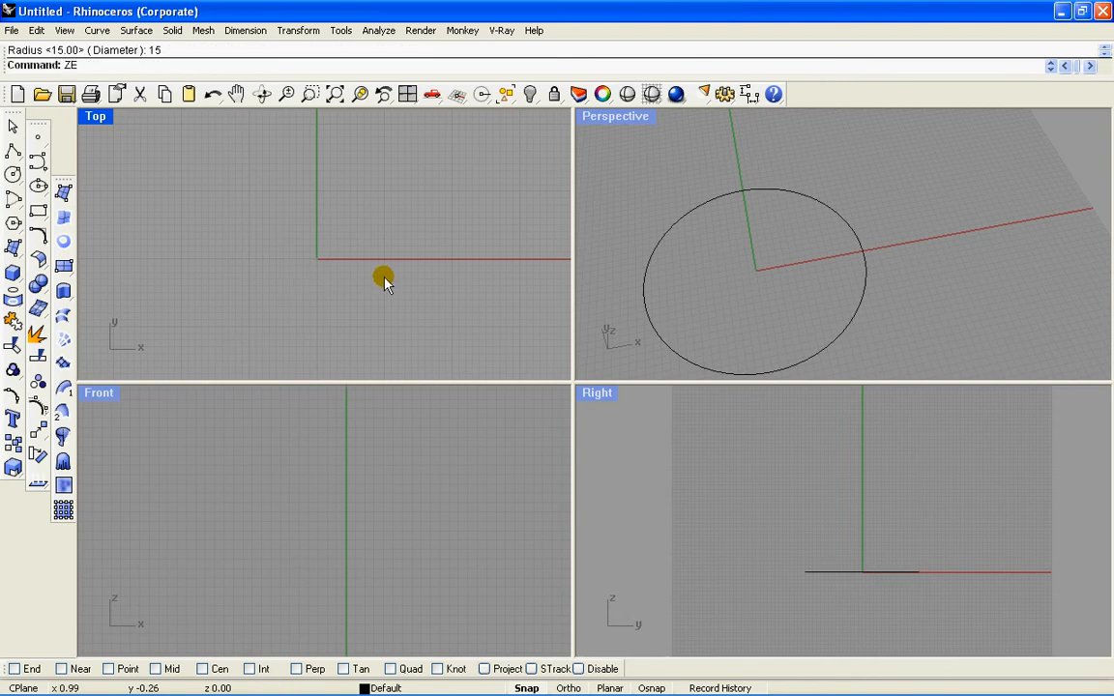
pyautogui.moveTo(319, 230)
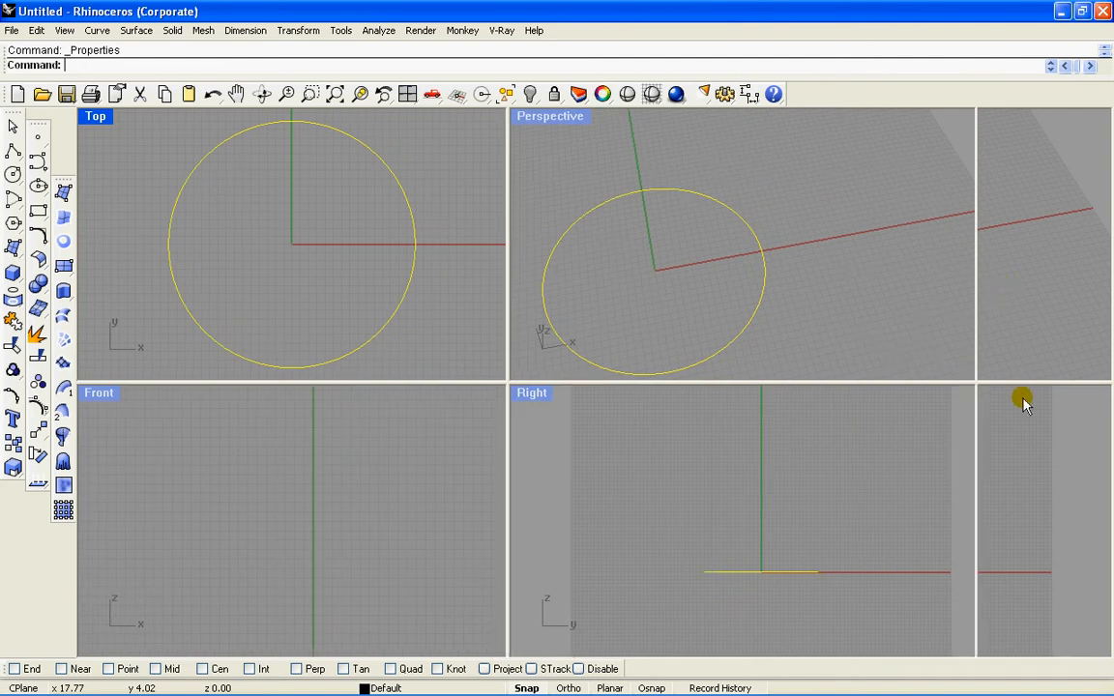
# - Read the circle's object description confirming radius 15, then close it and deselect
pyautogui.click(1044, 403)
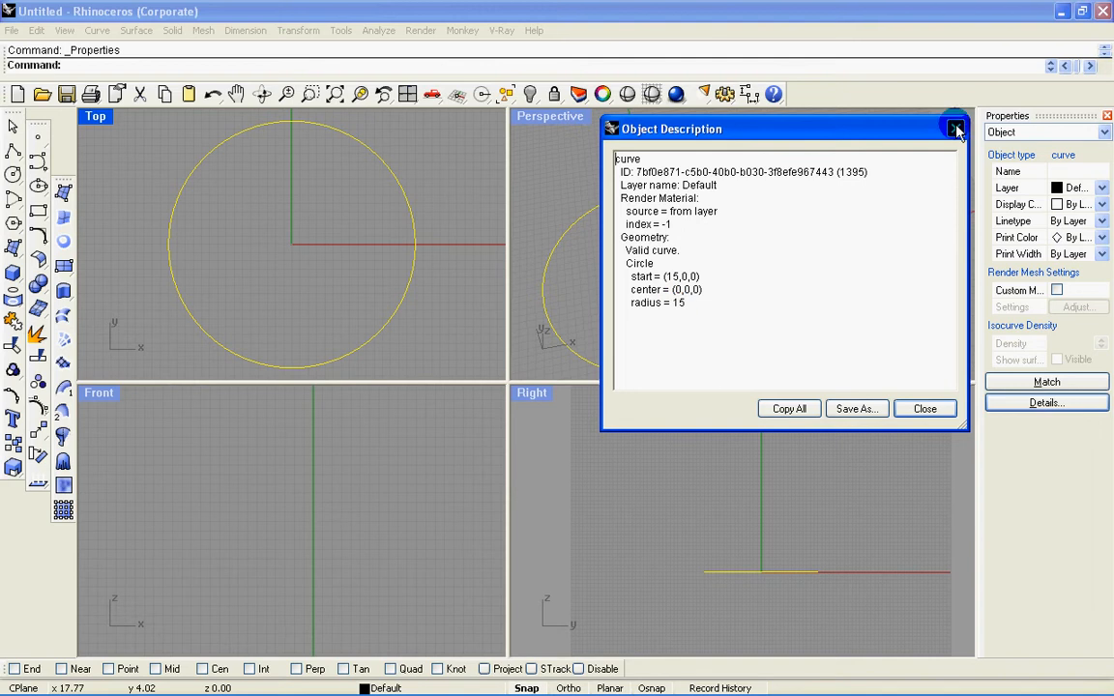
pyautogui.click(955, 127)
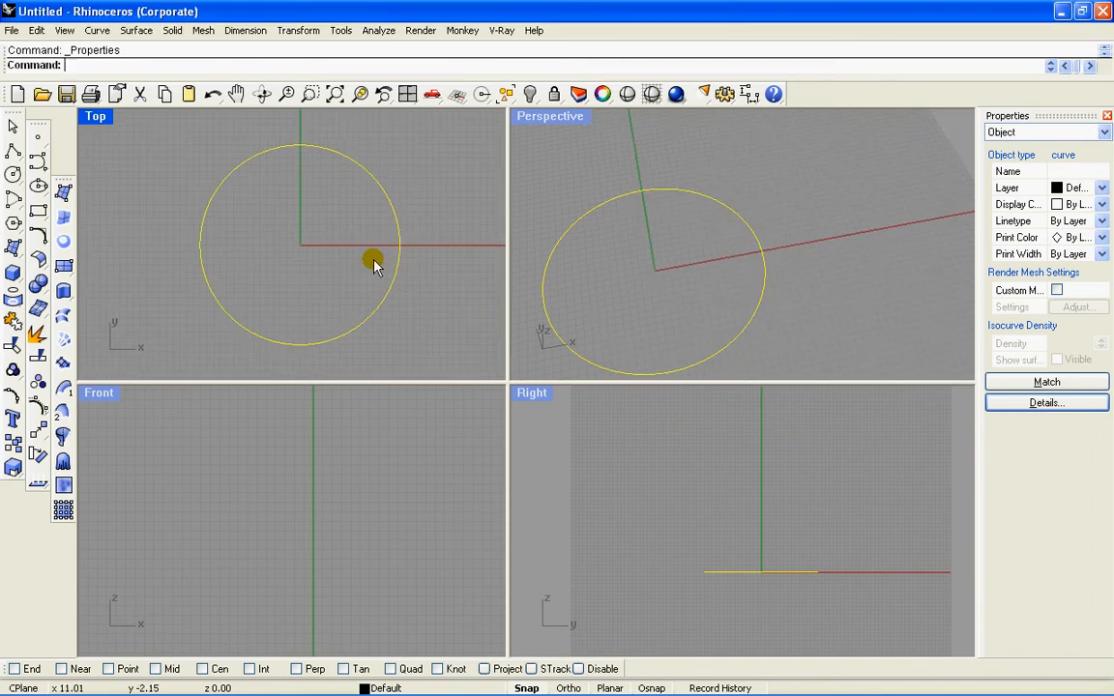
pyautogui.click(421, 261)
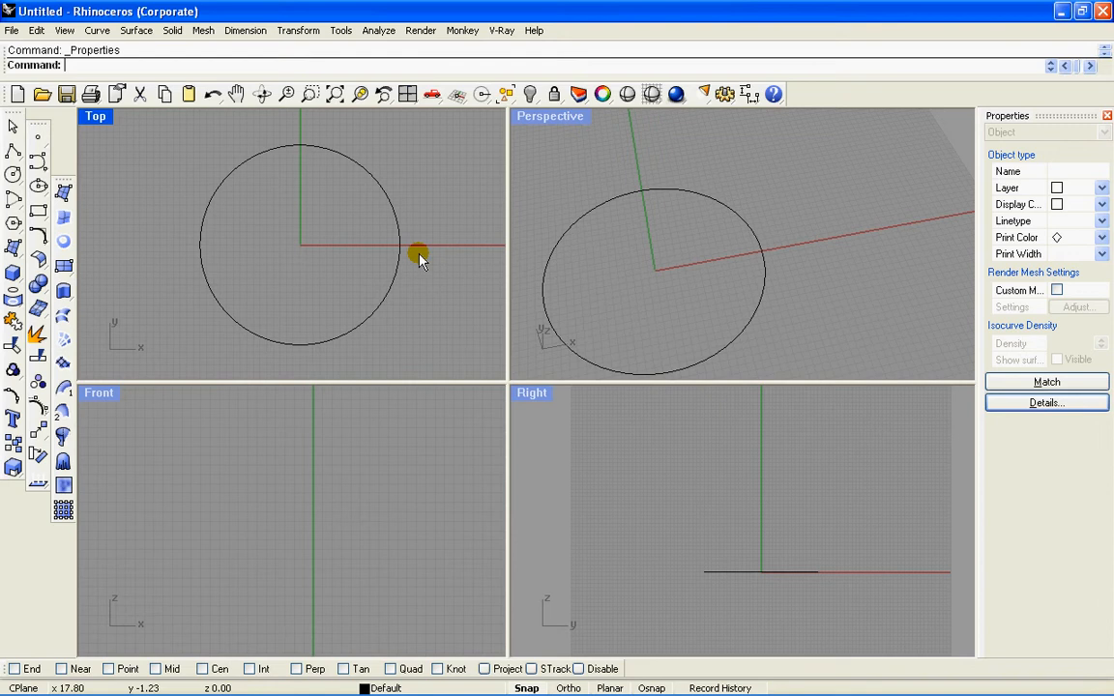
# - Offset the circle by 1.7 to create the second ring for the wall thickness
pyautogui.write('Offset')
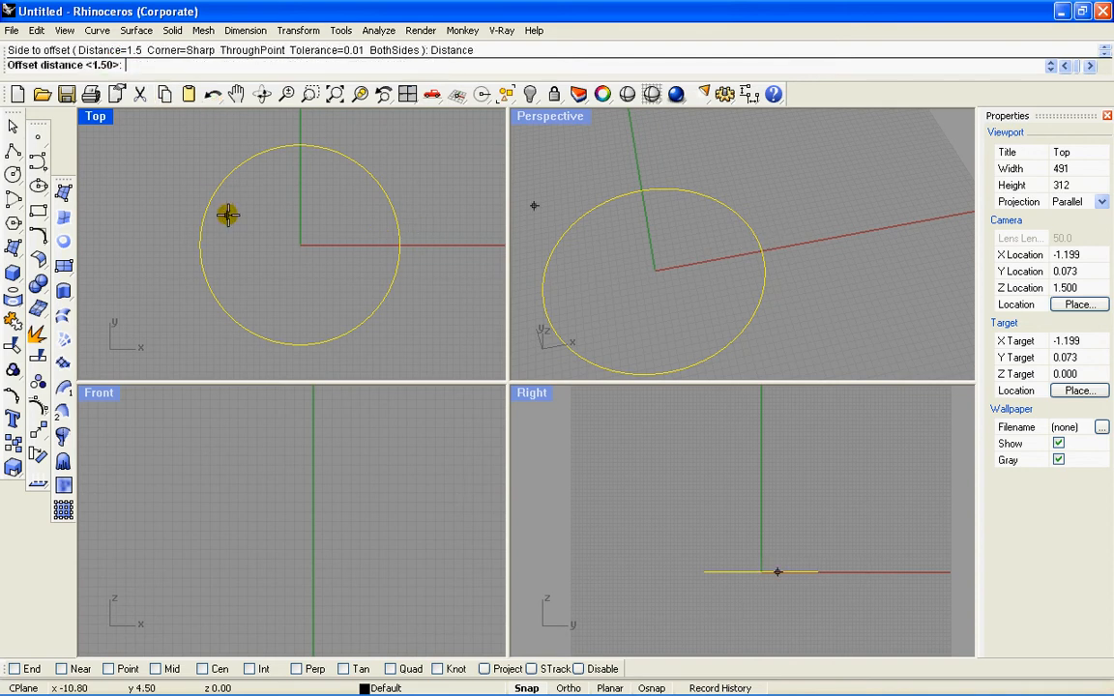
pyautogui.write('1.7')
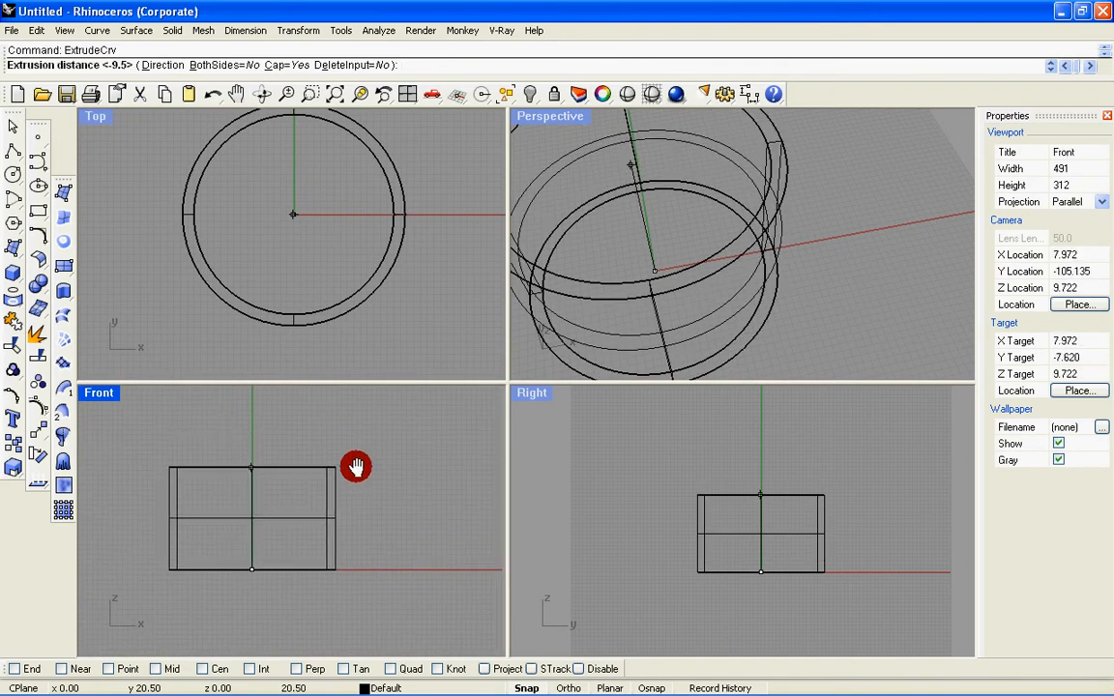
# - Extrude both concentric circles 40 units upward into a hollow cylindrical wall
pyautogui.write('40')
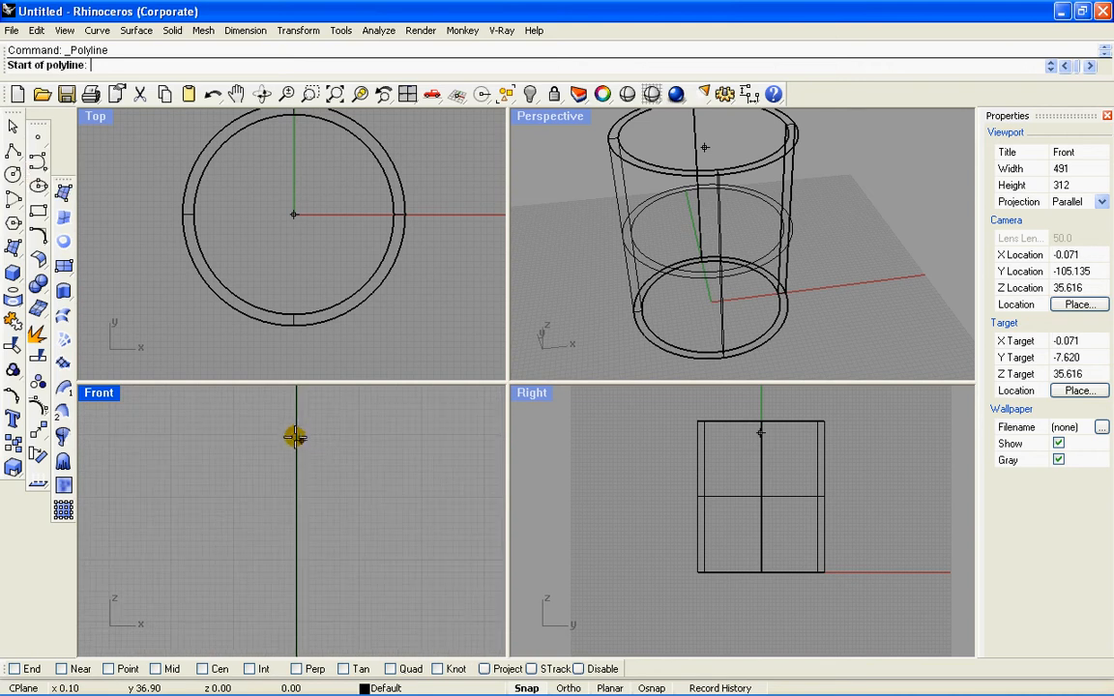
# - Place the hexagon's top point on the axis and its next corner in the front view
pyautogui.click(298, 435)
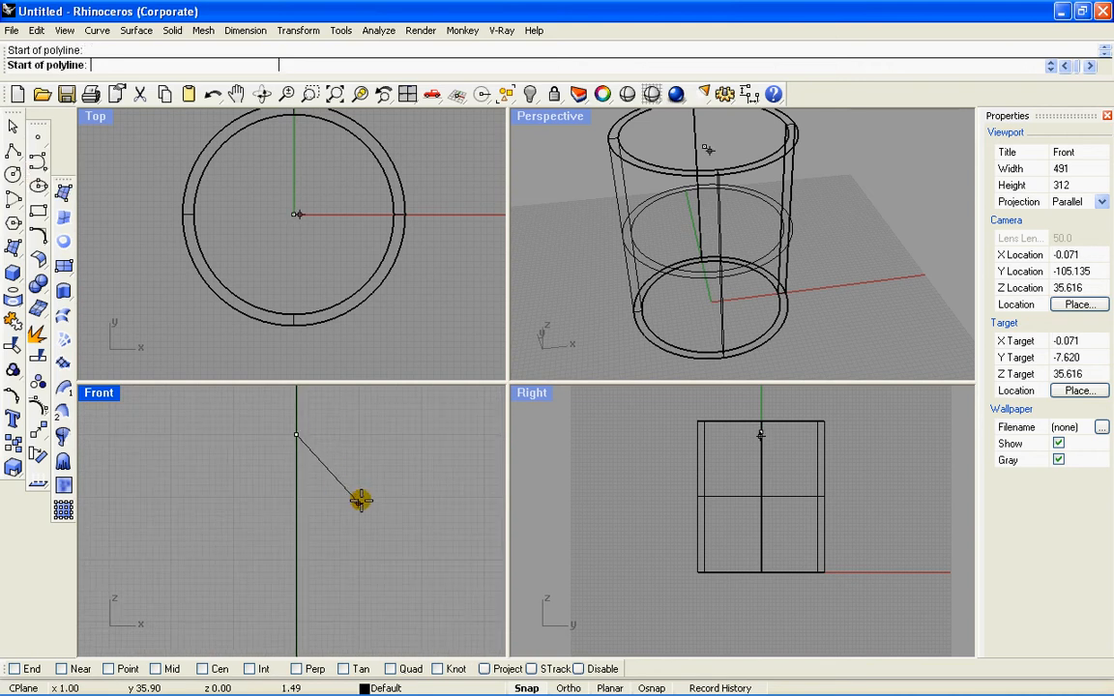
pyautogui.click(360, 499)
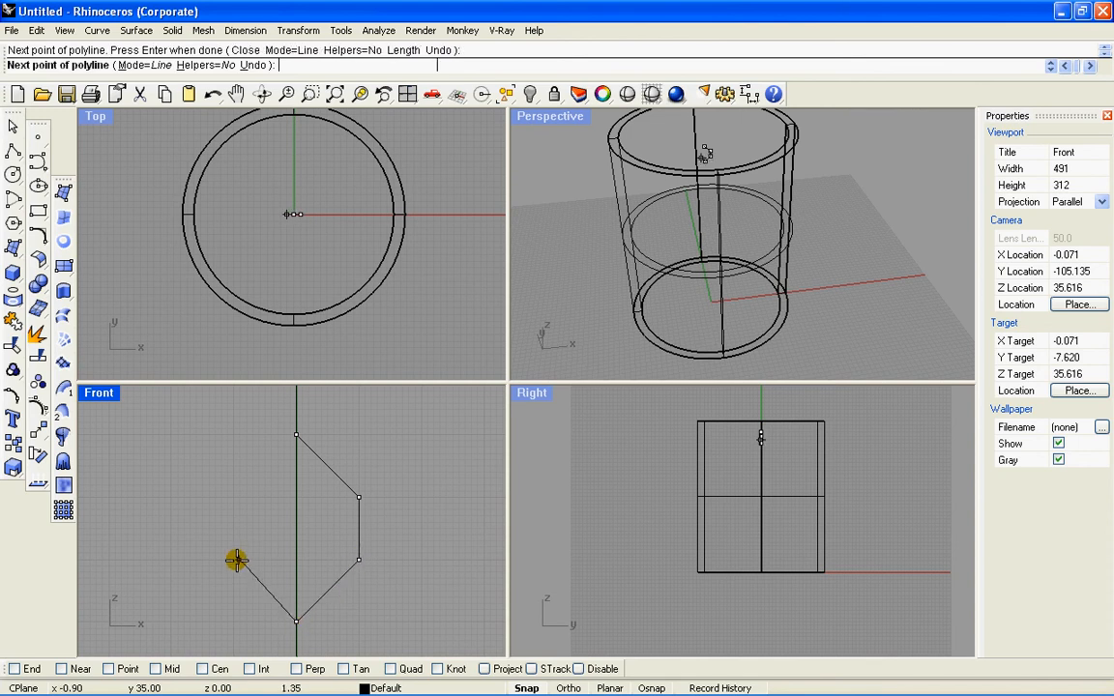
pyautogui.moveTo(236, 499)
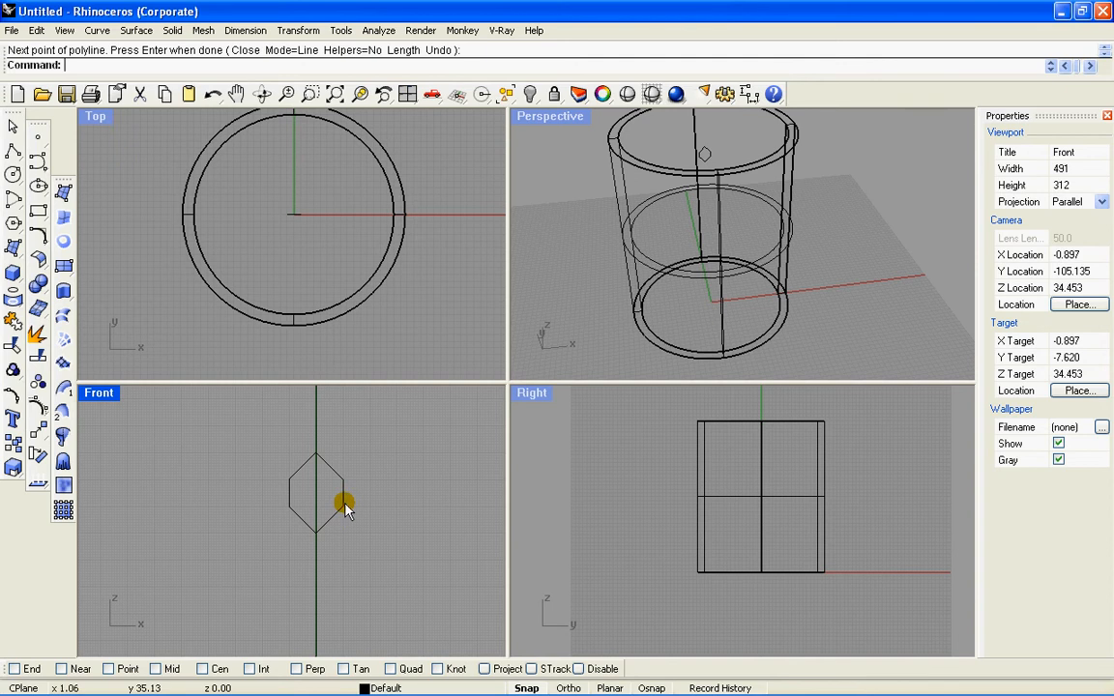
# - Select the hexagonal window outline and start moving it onto the wall front
pyautogui.click(344, 501)
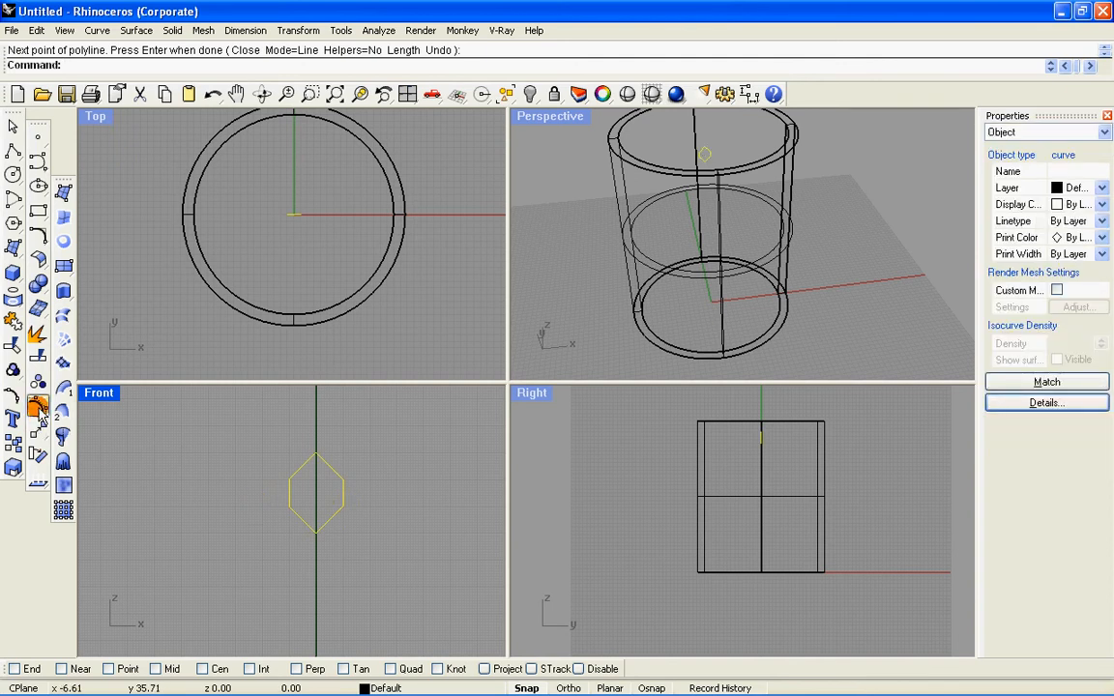
pyautogui.click(39, 406)
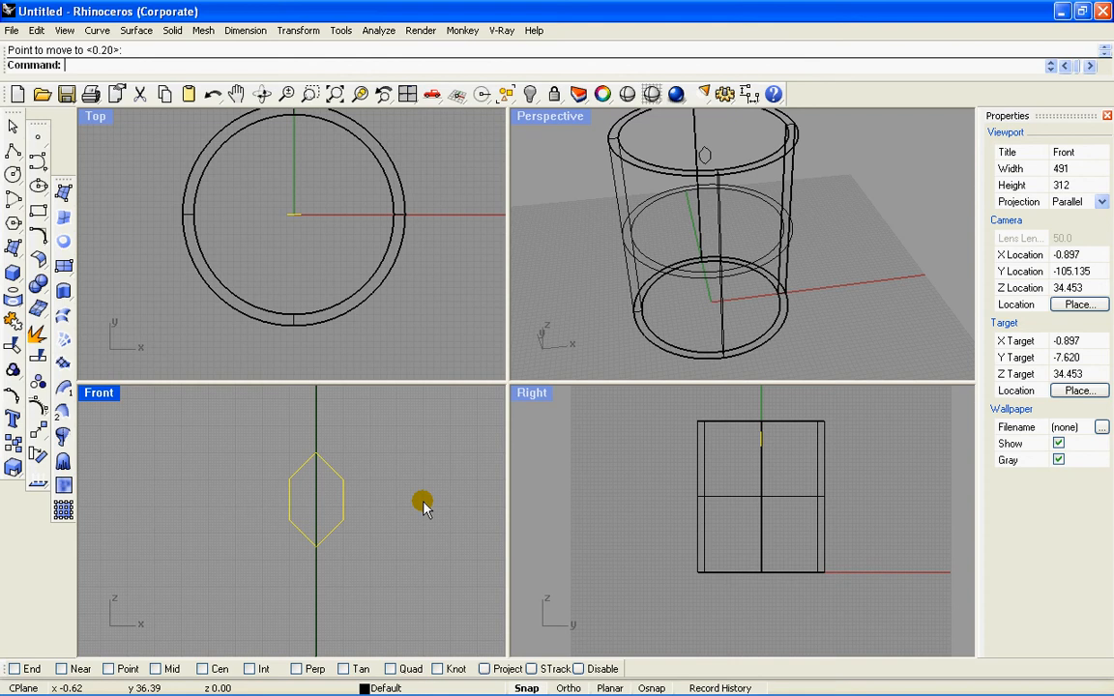
# - Start Scale on the hexagon with End snap, picking its top vertex and entering factor 1
pyautogui.write('S')
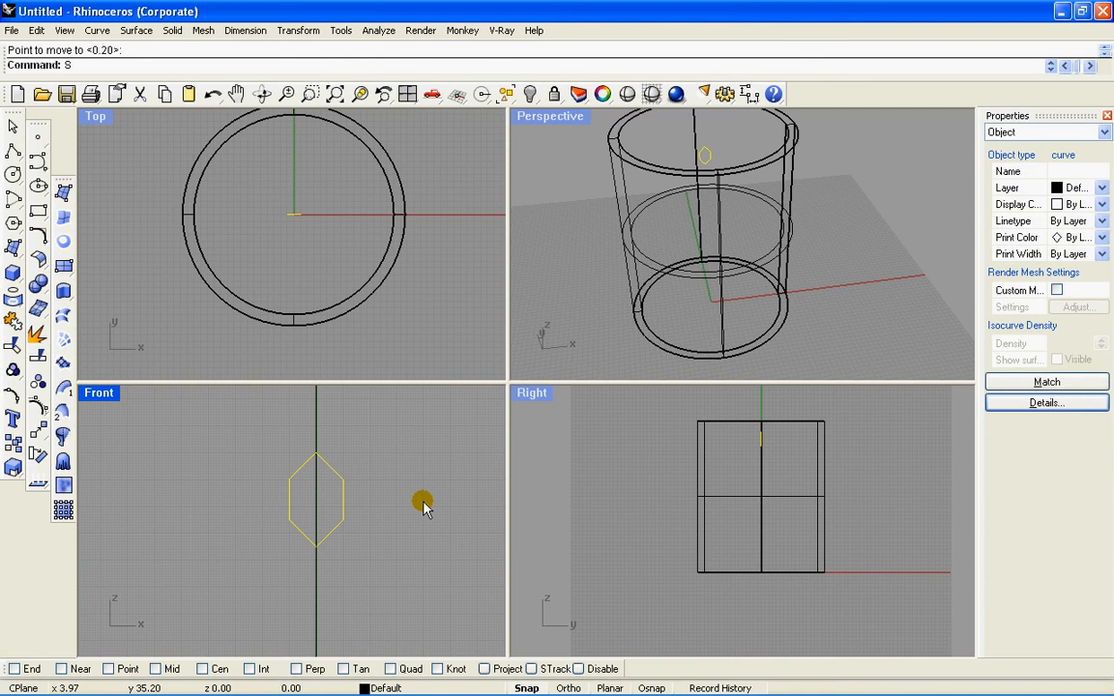
pyautogui.write('Scale')
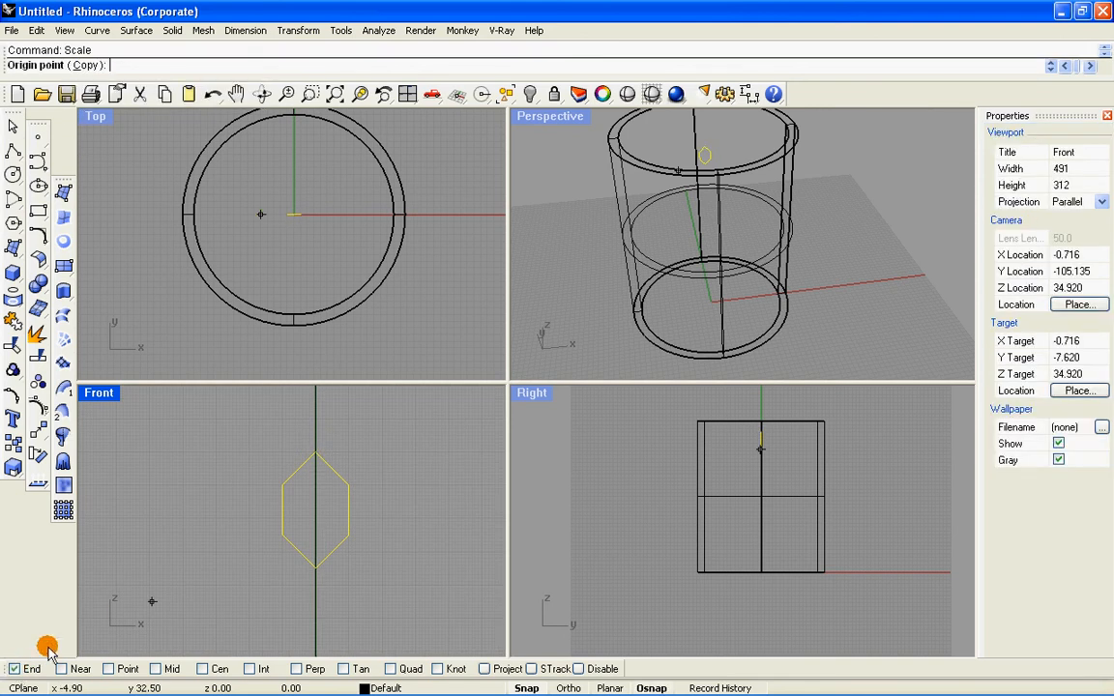
pyautogui.click(317, 452)
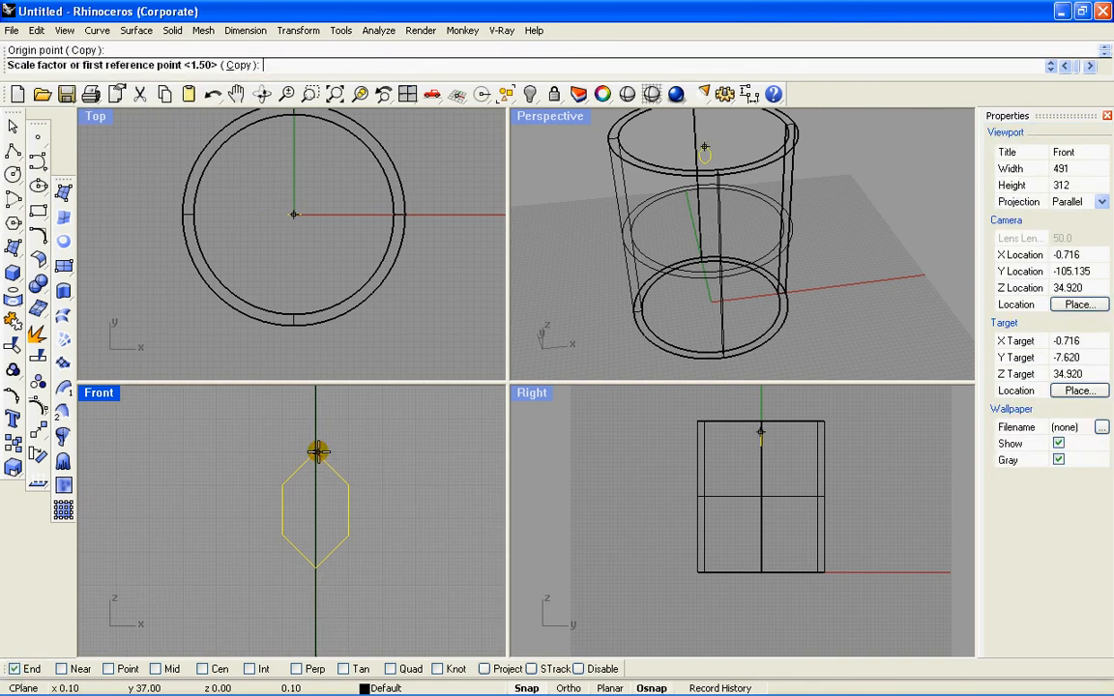
pyautogui.write('1.')
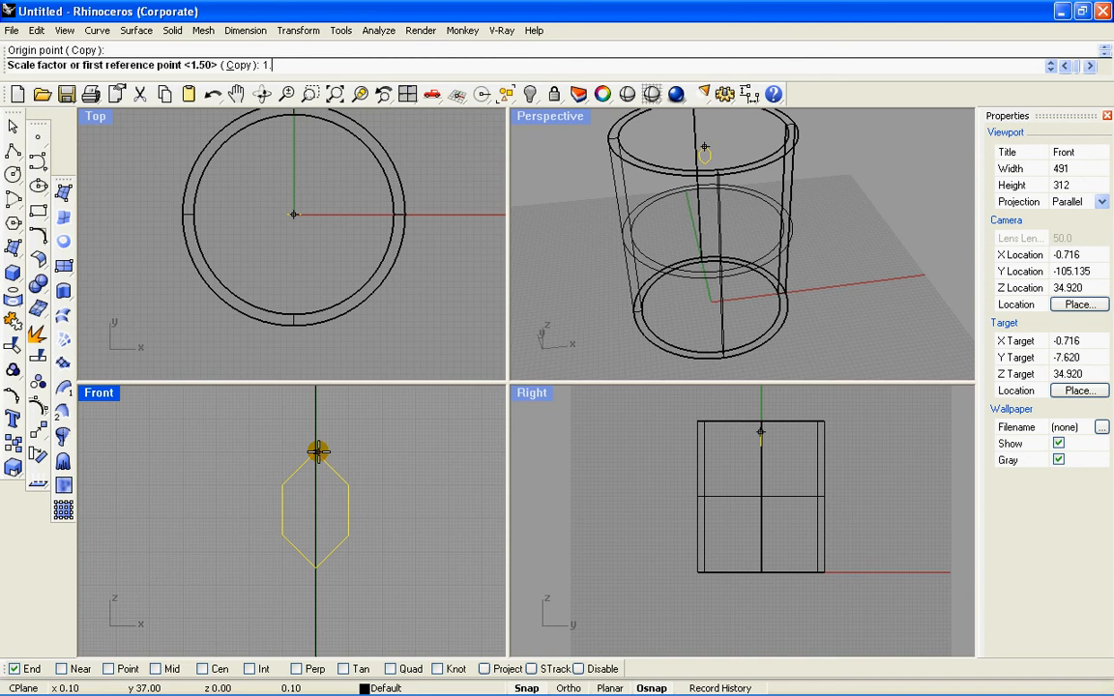